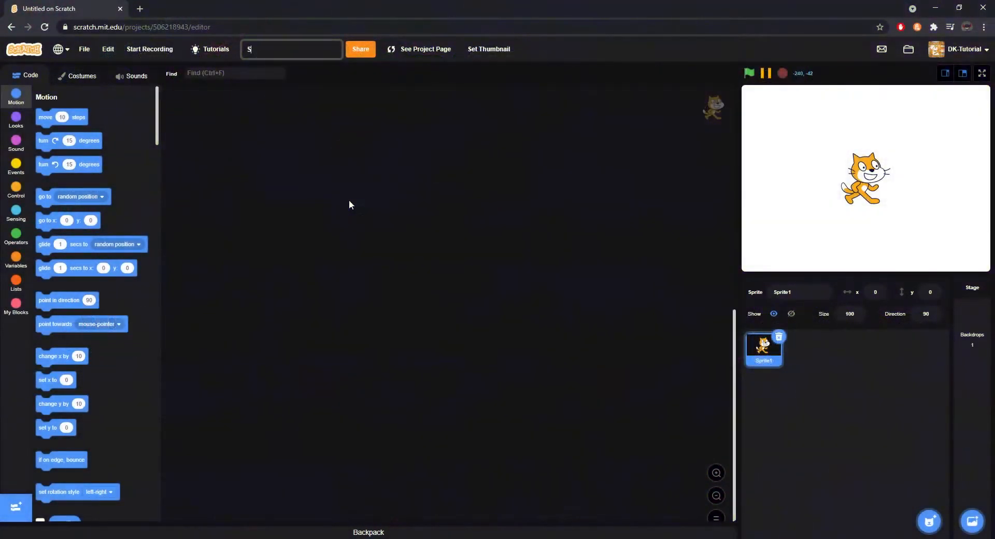
# Name the project 'Space Shooter Tutorial' in the title field.
pyautogui.write('Space Shooter')
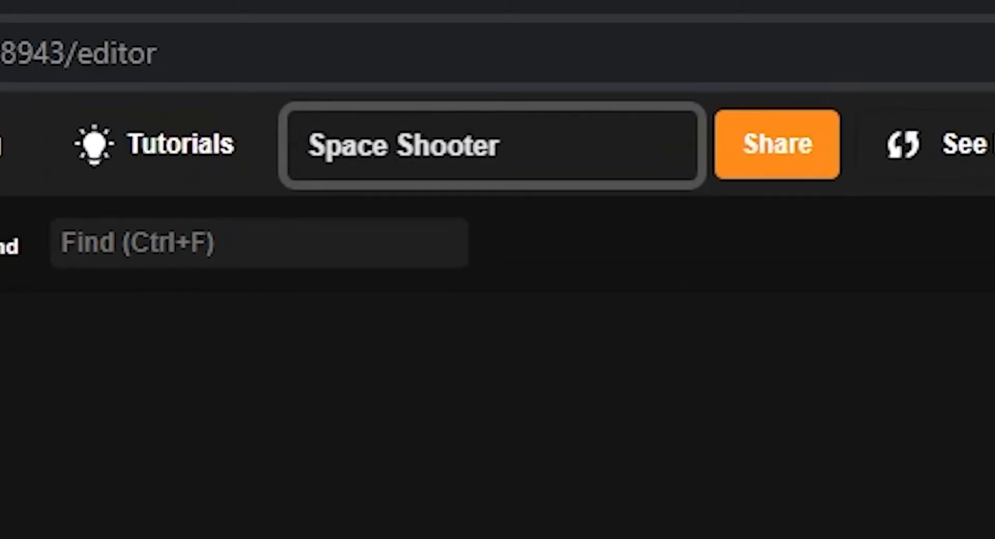
pyautogui.write('Tutorial')
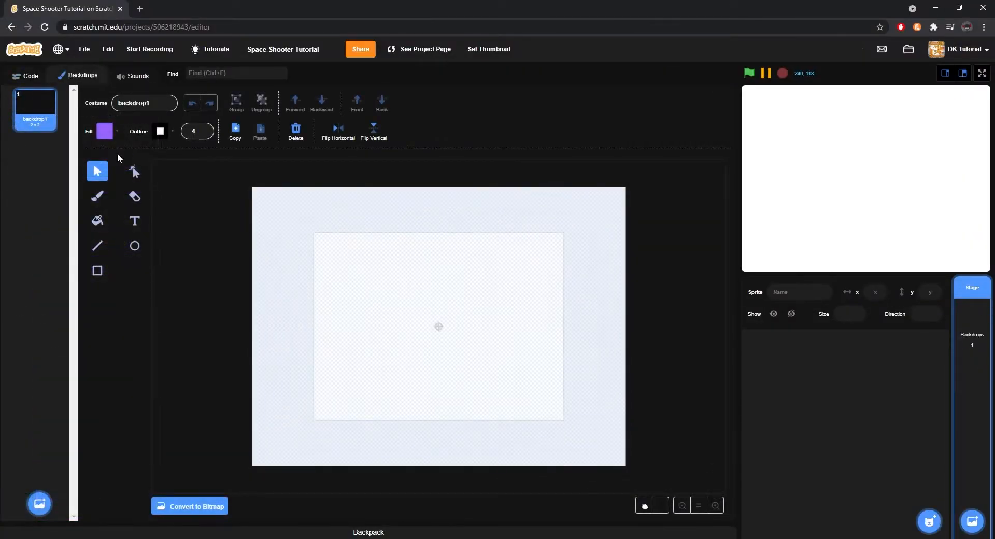
# Load the Space Shooter title artwork as the backdrop and begin the Stage's Looks script.
pyautogui.click(105, 131)
pyautogui.write('t')
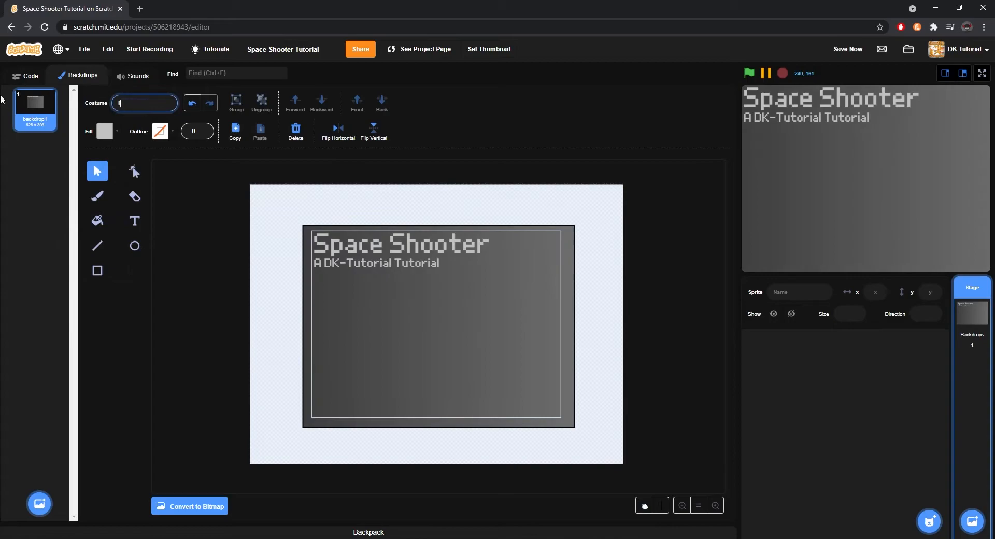
pyautogui.click(26, 76)
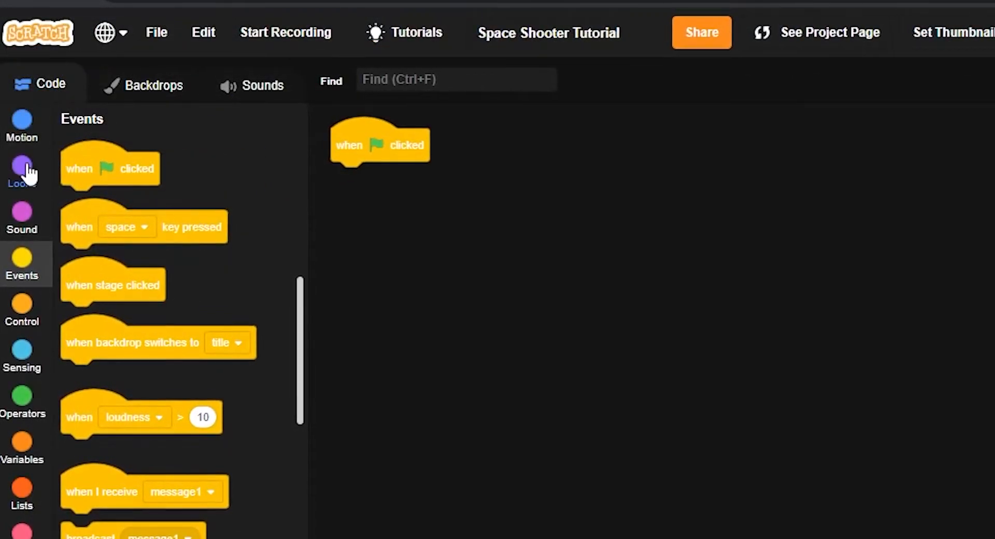
pyautogui.click(21, 171)
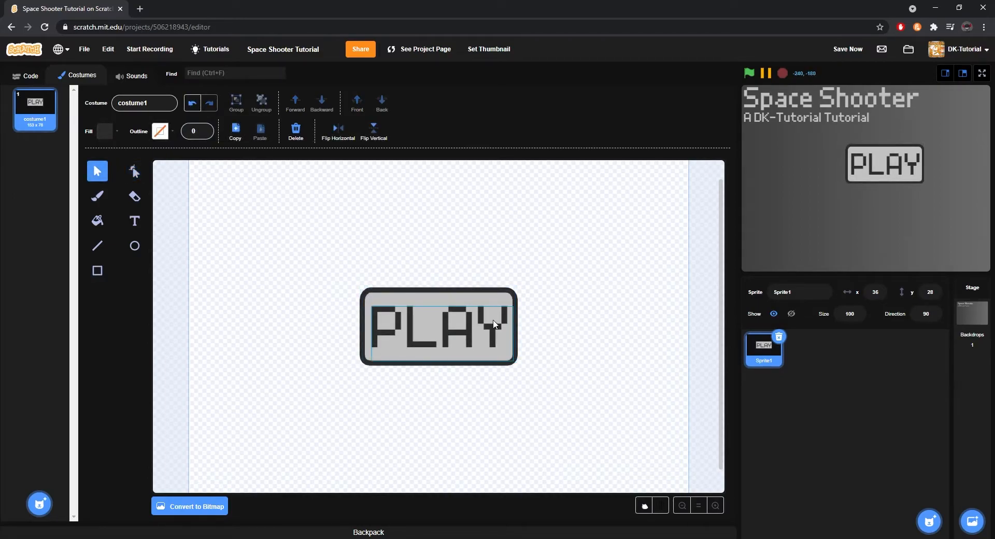
# Assemble a forever loop with if-else on touching mouse-pointer and change-size blocks.
pyautogui.click(28, 76)
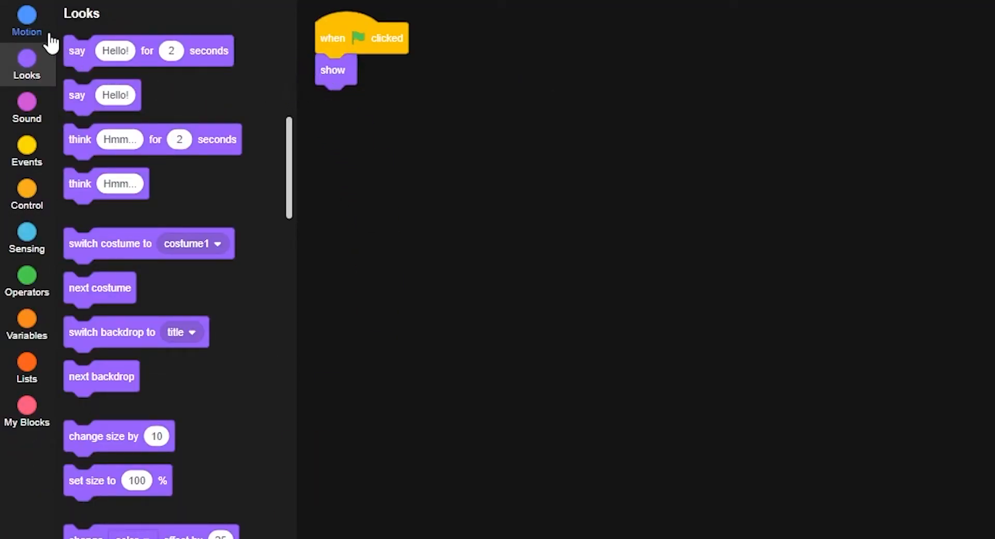
pyautogui.click(26, 23)
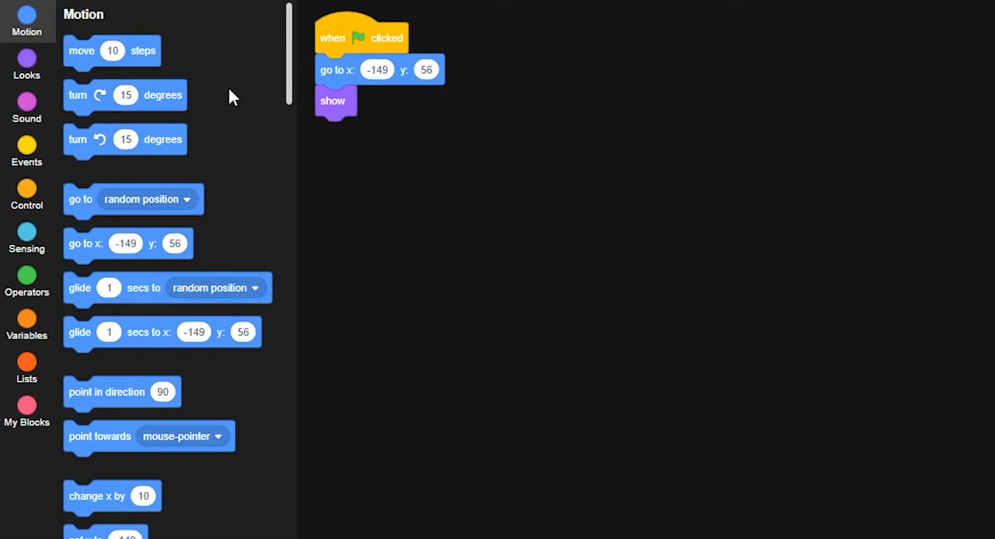
pyautogui.click(27, 150)
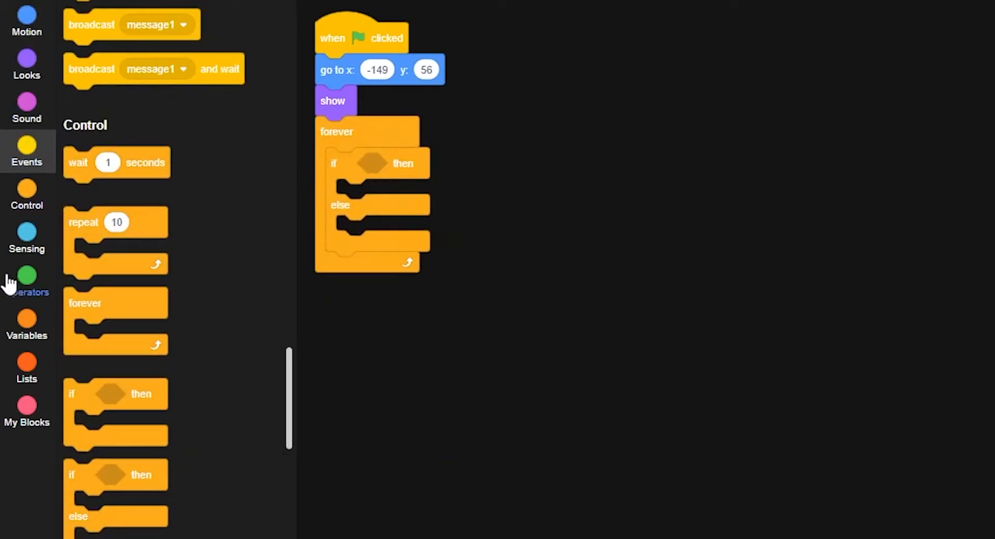
pyautogui.click(26, 238)
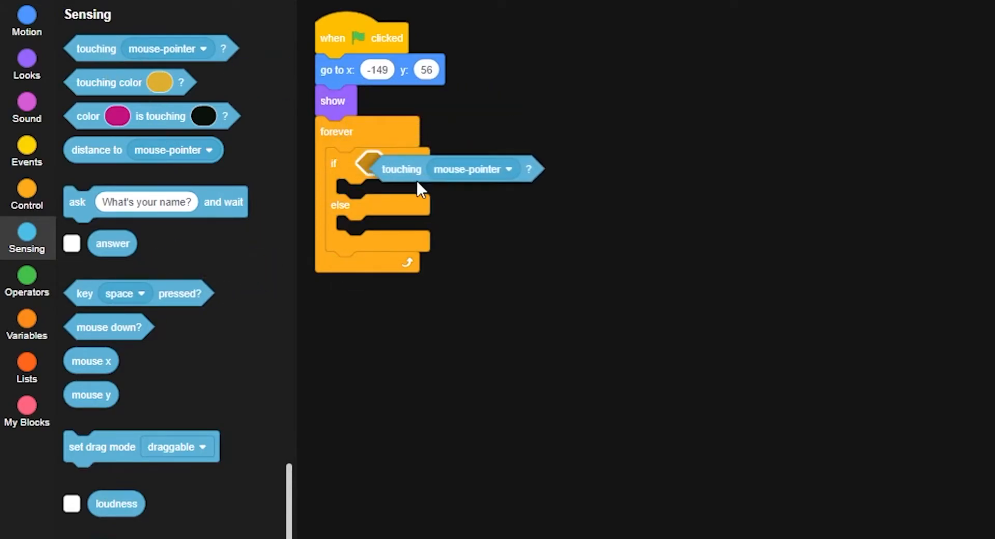
pyautogui.click(26, 63)
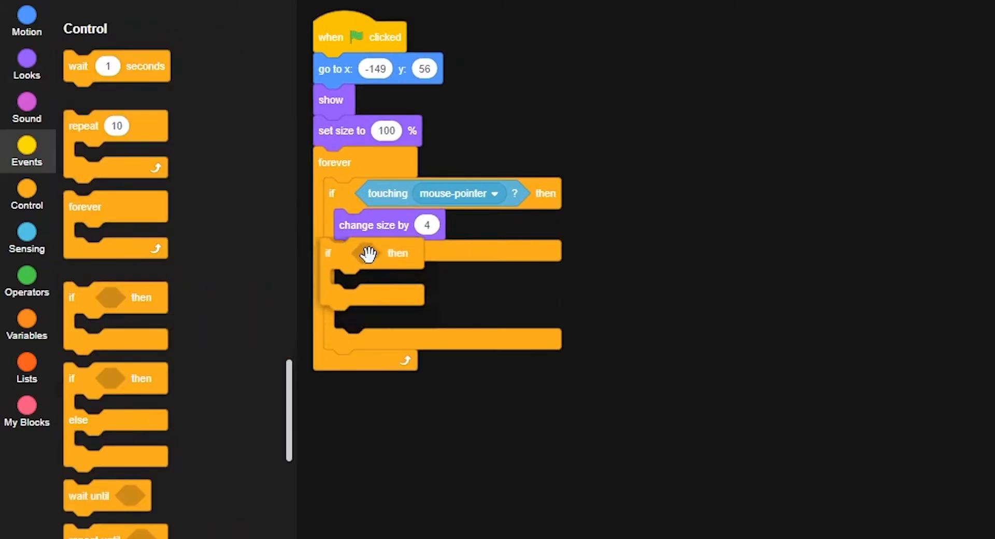
# Set the size limit to 110, the shrink amount to 4, and the lower comparison to less-than.
pyautogui.click(27, 282)
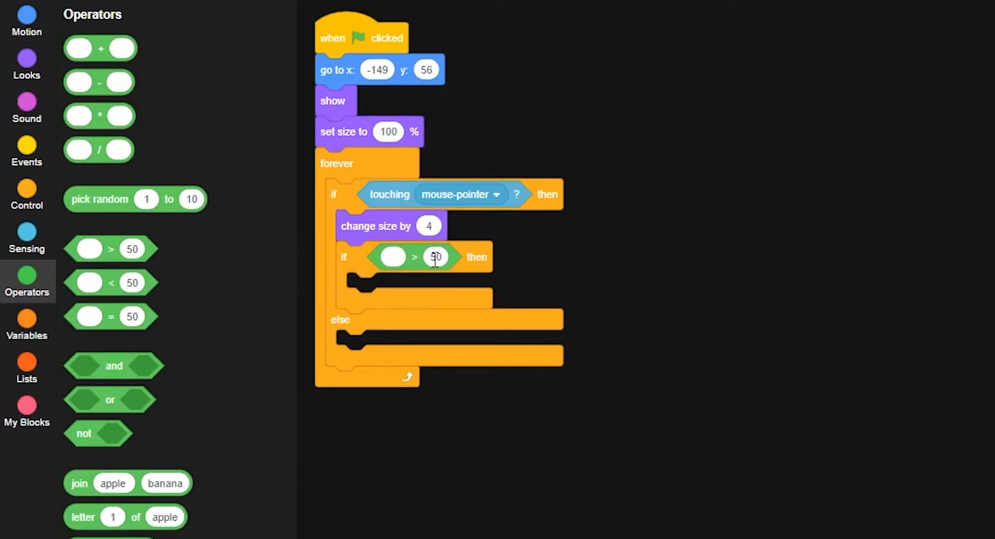
pyautogui.write('110')
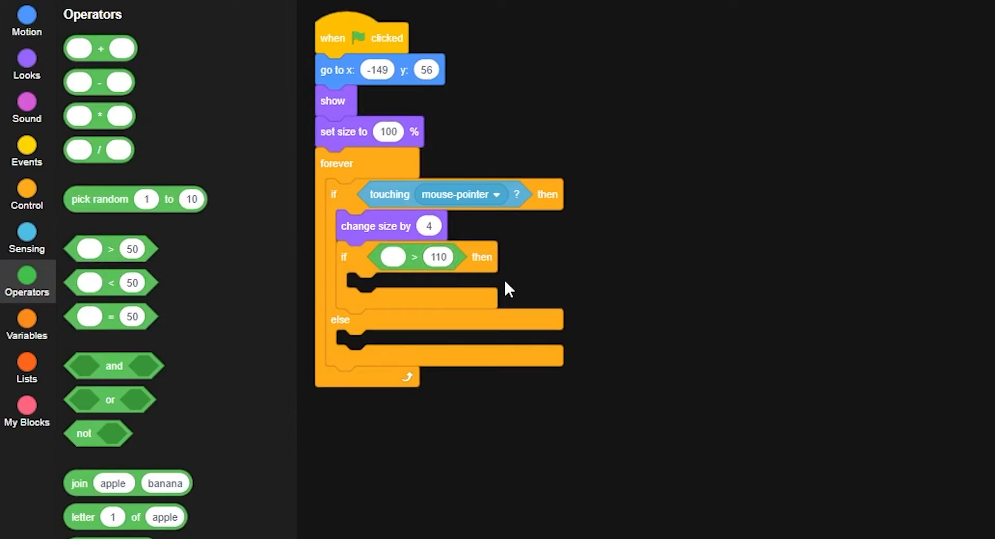
pyautogui.click(27, 62)
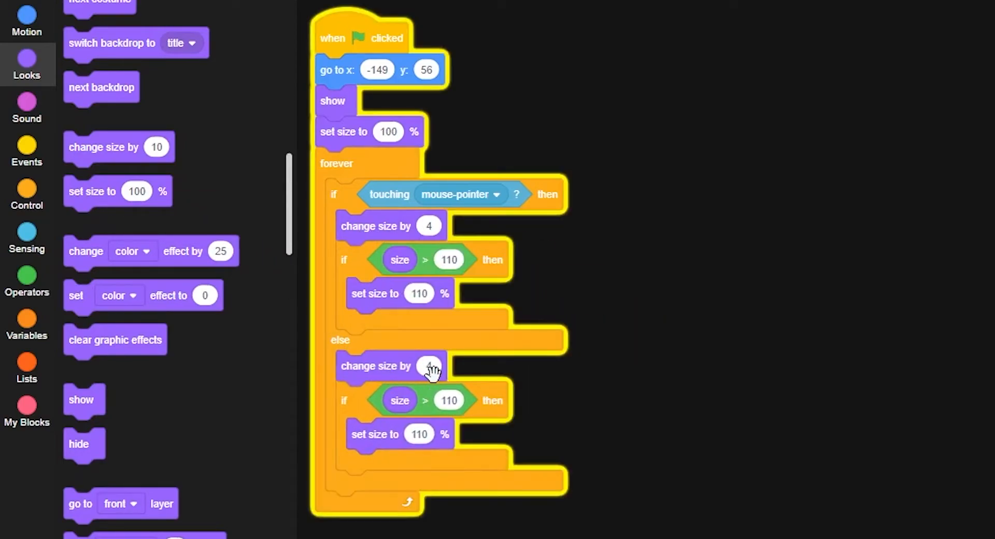
pyautogui.click(431, 366)
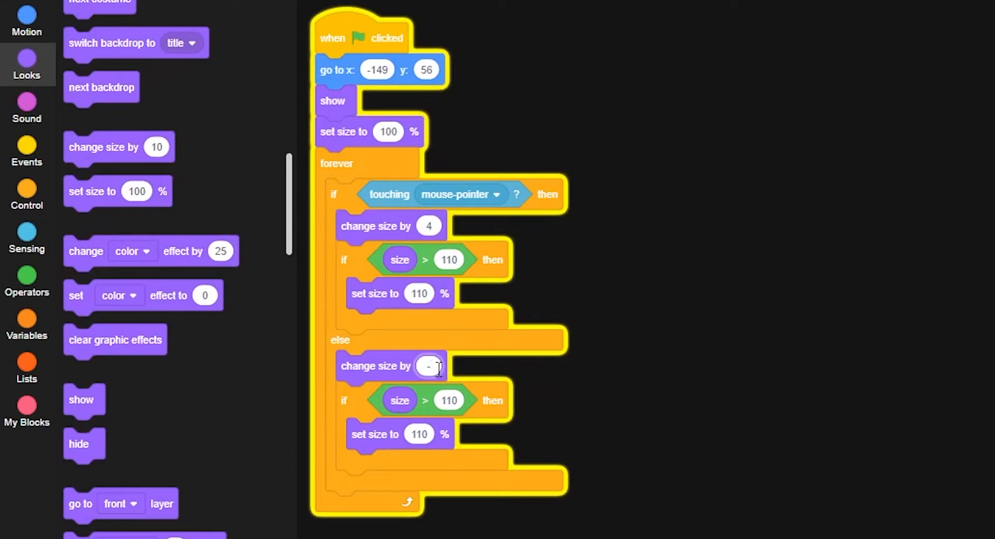
pyautogui.write('4')
pyautogui.click(449, 400)
pyautogui.write('100')
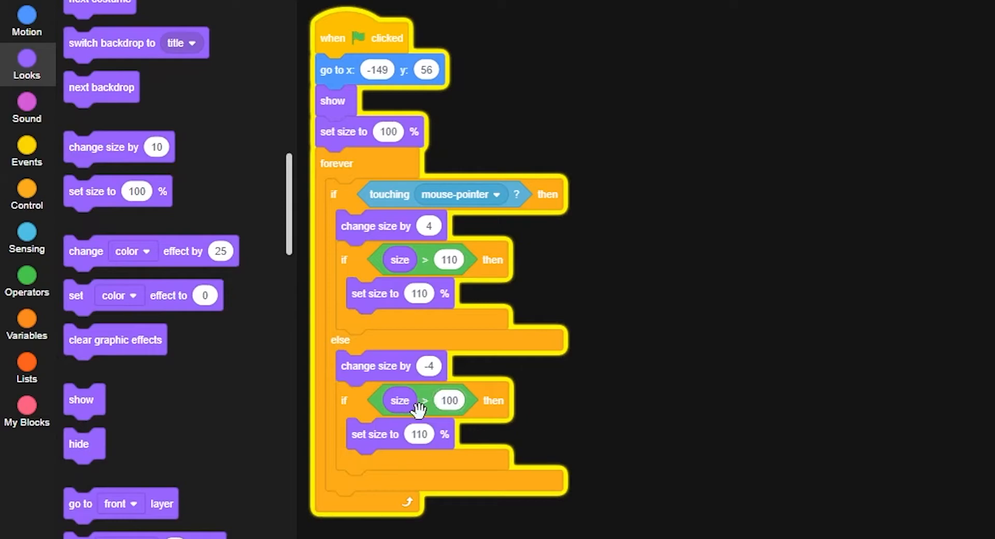
pyautogui.rightClick(424, 400)
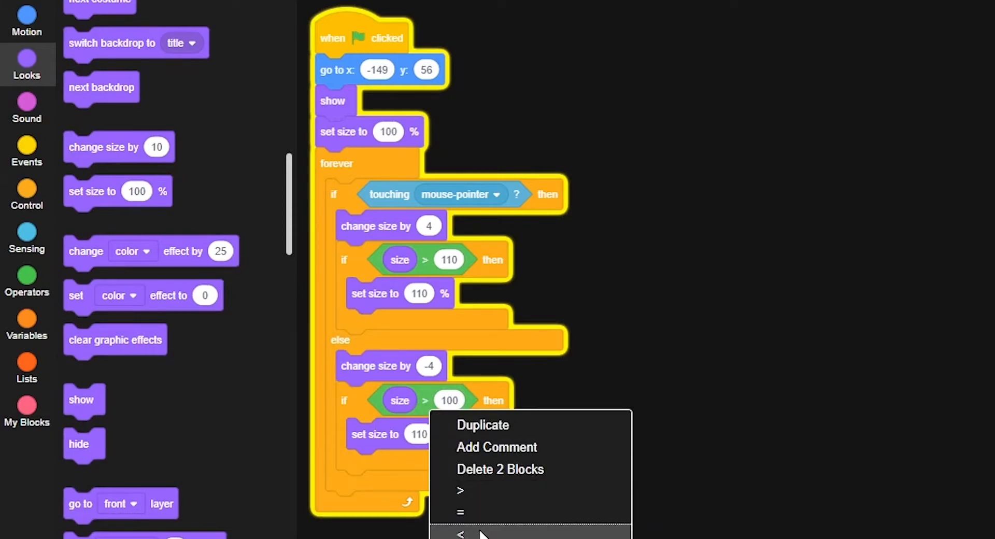
pyautogui.click(461, 536)
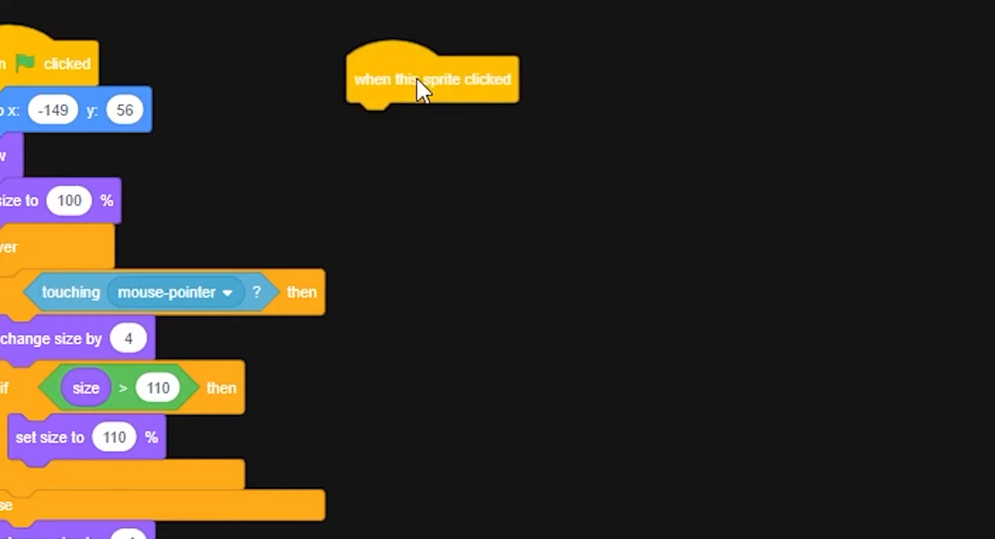
# Add a 'when this sprite clicked' script broadcasting the new message 'level1'.
pyautogui.moveTo(432, 78); pyautogui.dragTo(488, 63)
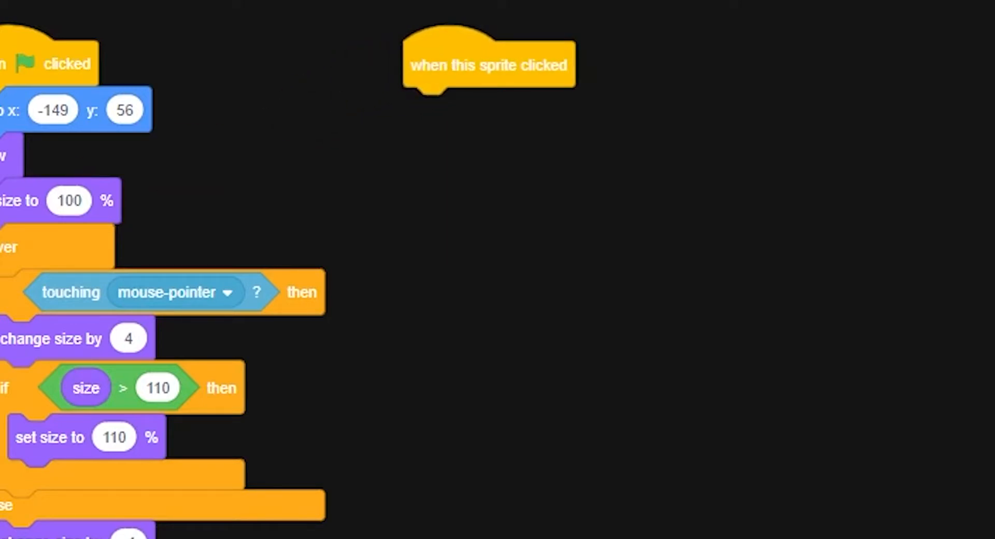
pyautogui.click(538, 110)
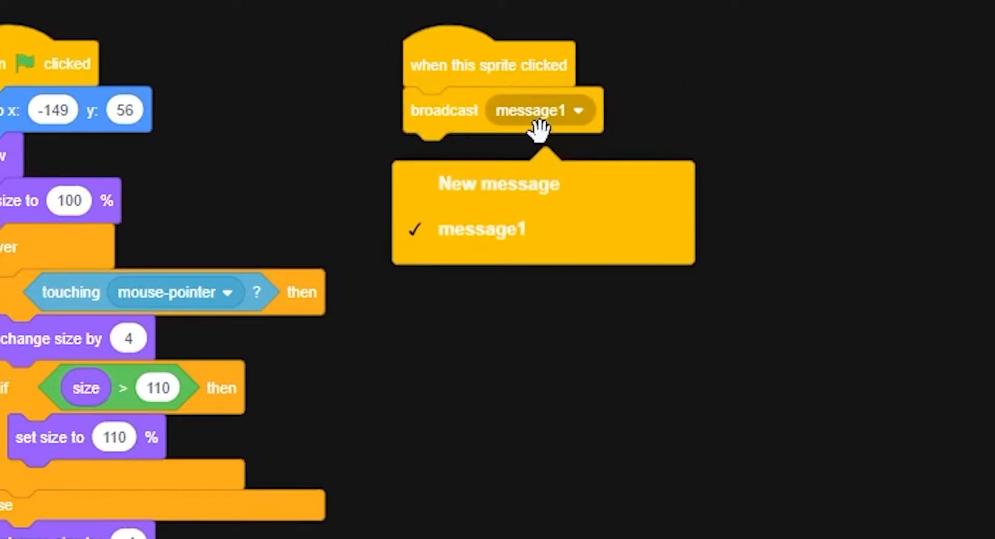
pyautogui.click(499, 183)
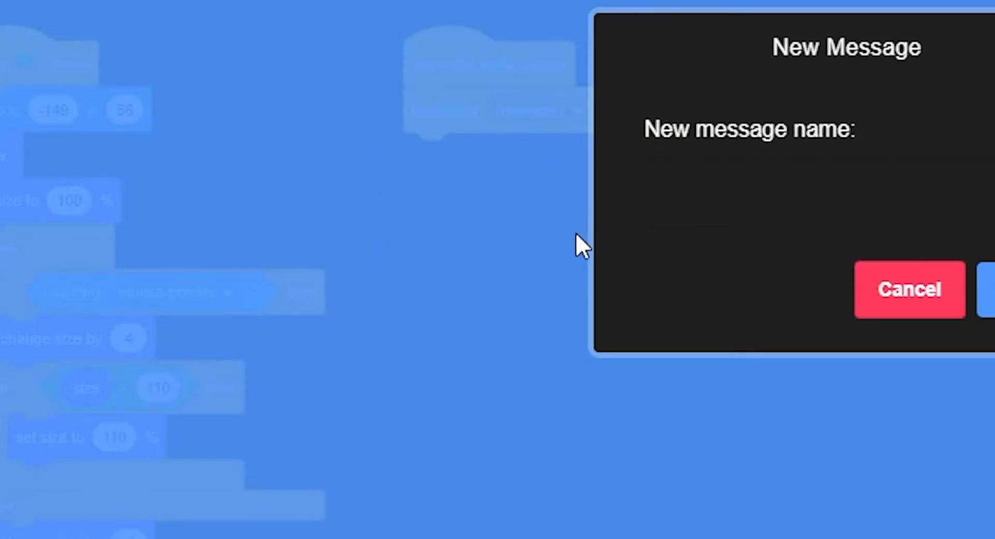
pyautogui.write('level')
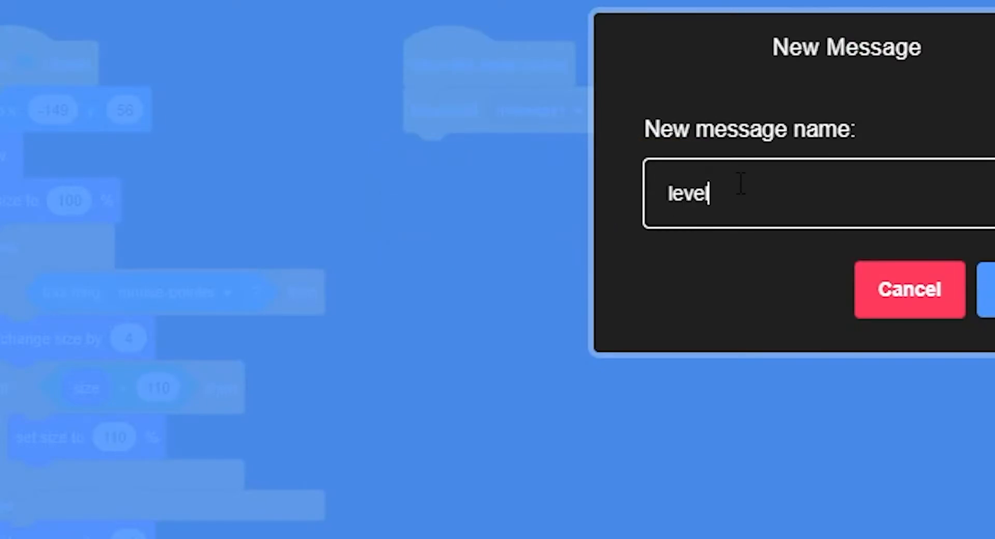
pyautogui.write('1')
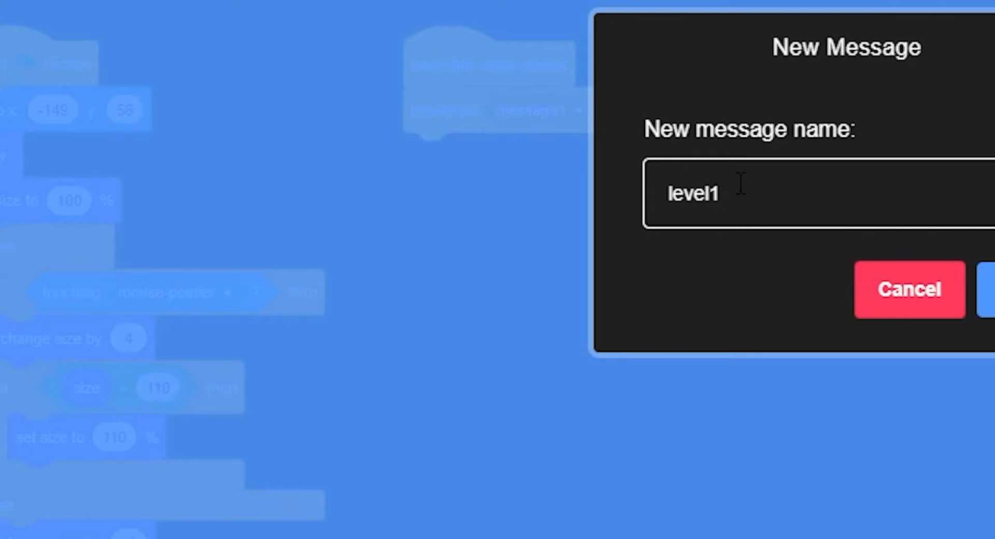
pyautogui.click(990, 290)
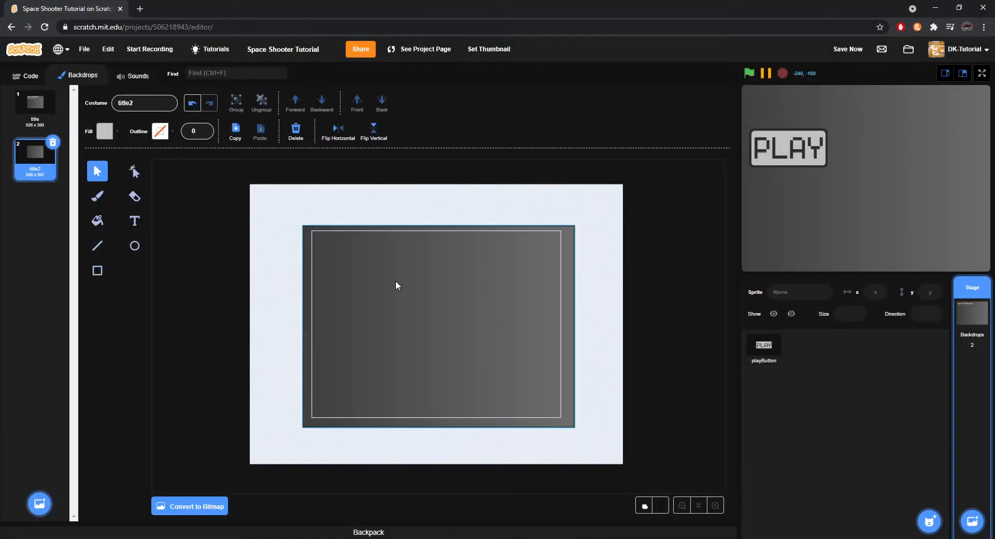
# Darken title2's panel fill, make clicking hide the button and switch to battlefield, then paint a new sprite.
pyautogui.click(103, 132)
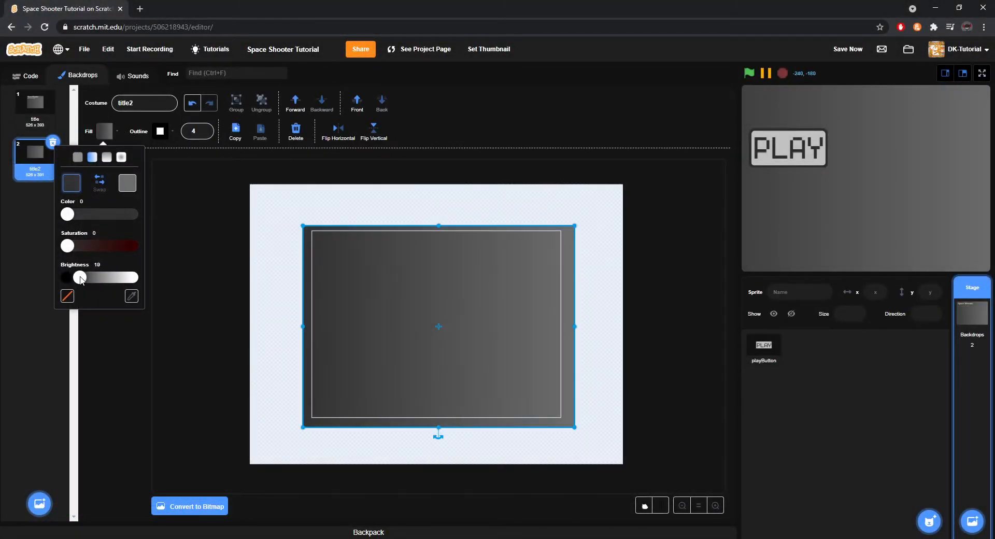
pyautogui.click(240, 285)
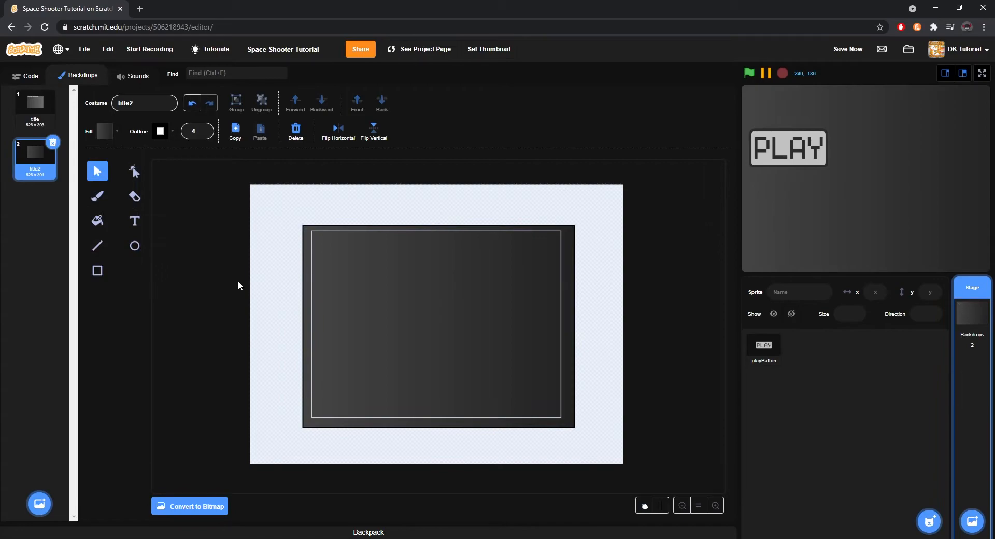
pyautogui.click(26, 76)
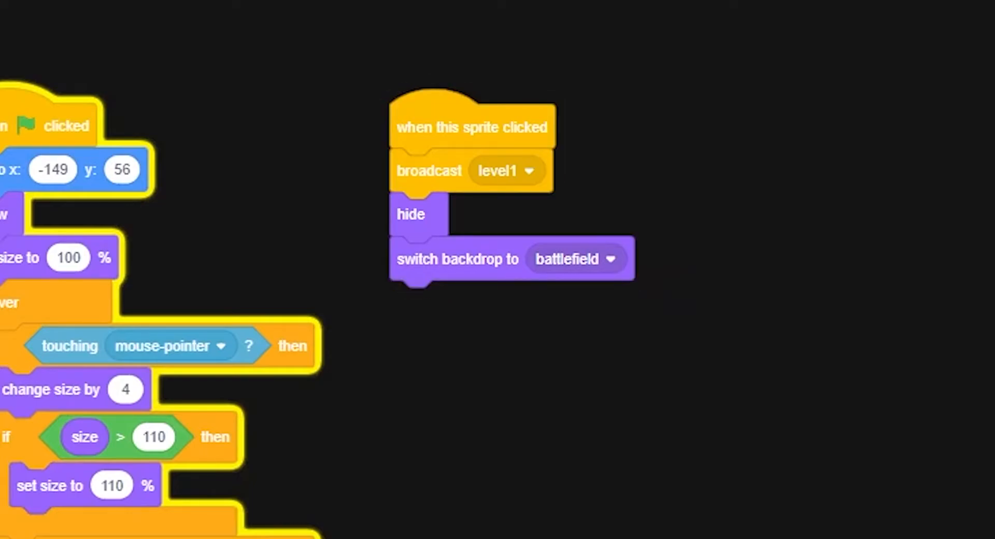
pyautogui.click(82, 75)
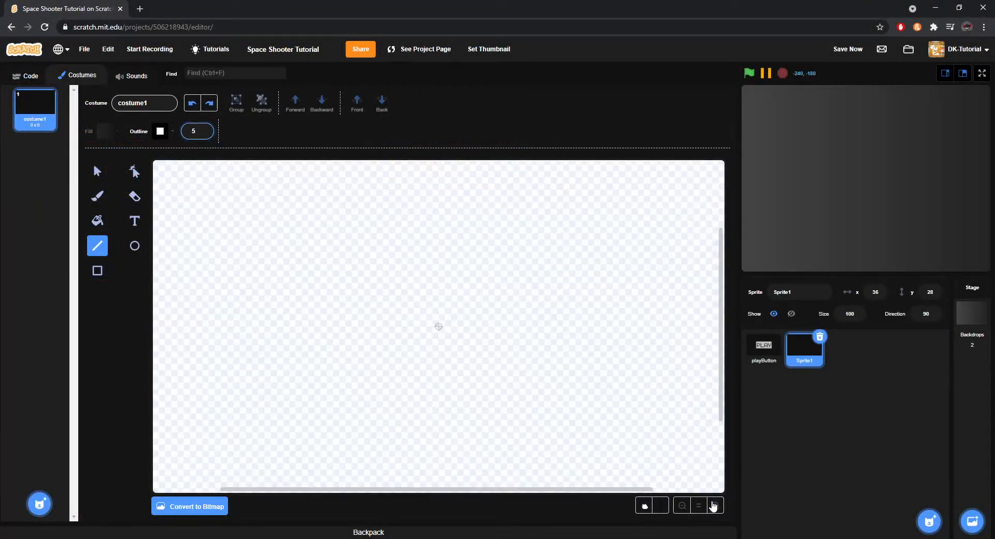
# Outline the arrowhead spaceship costume with line edges and name the sprite 'spaceship'.
pyautogui.moveTo(399, 240); pyautogui.dragTo(463, 308)
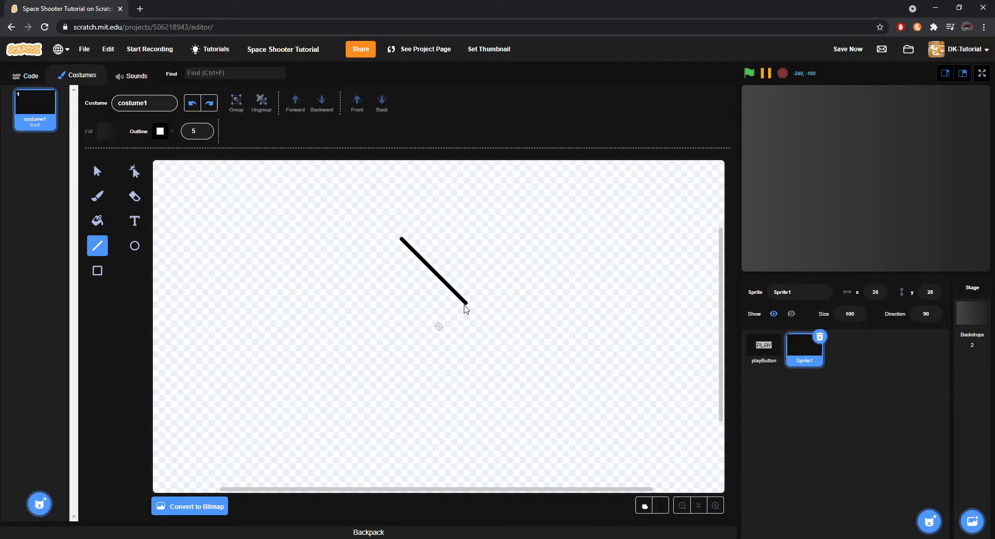
pyautogui.moveTo(465, 305); pyautogui.dragTo(403, 371)
pyautogui.write('sp')
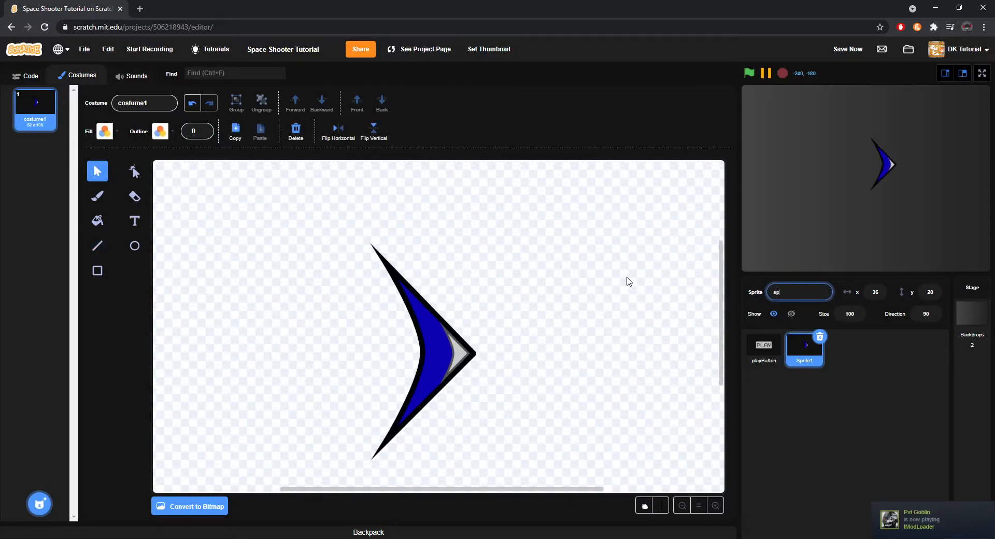
pyautogui.click(31, 75)
pyautogui.write('50')
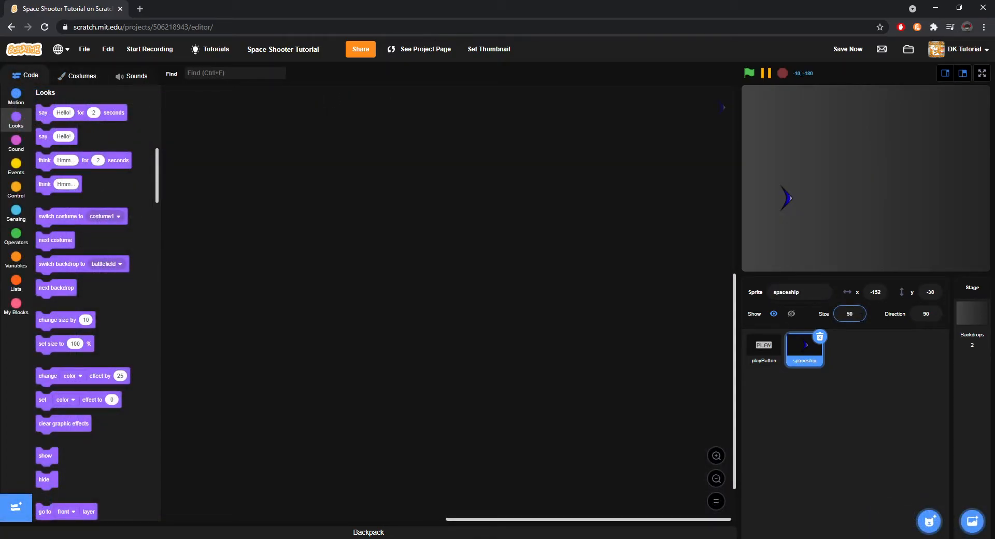
# Add green-flag hide and level1 arrow-key scripts, moving the key checks into custom block 'Physcis'.
pyautogui.click(15, 167)
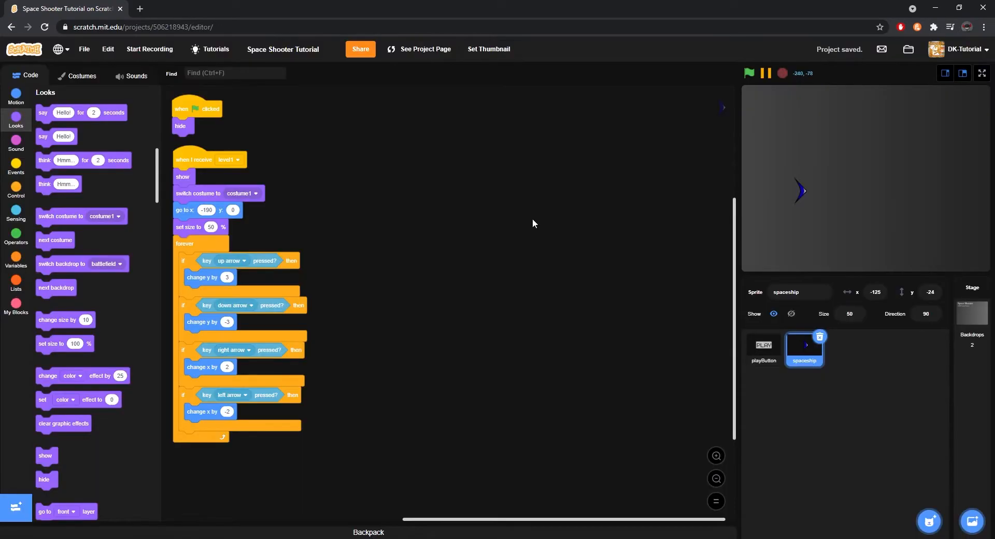
pyautogui.click(16, 305)
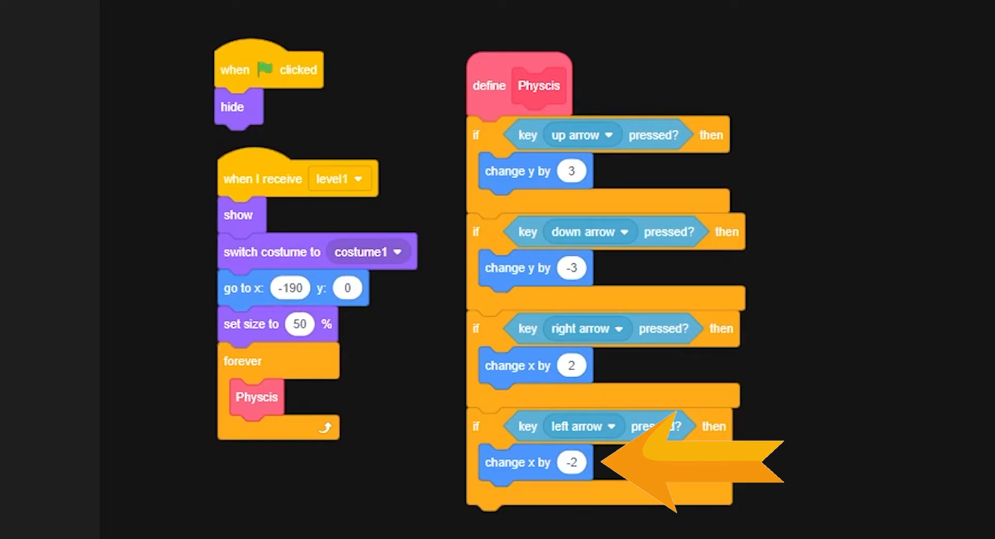
pyautogui.moveTo(685, 260)
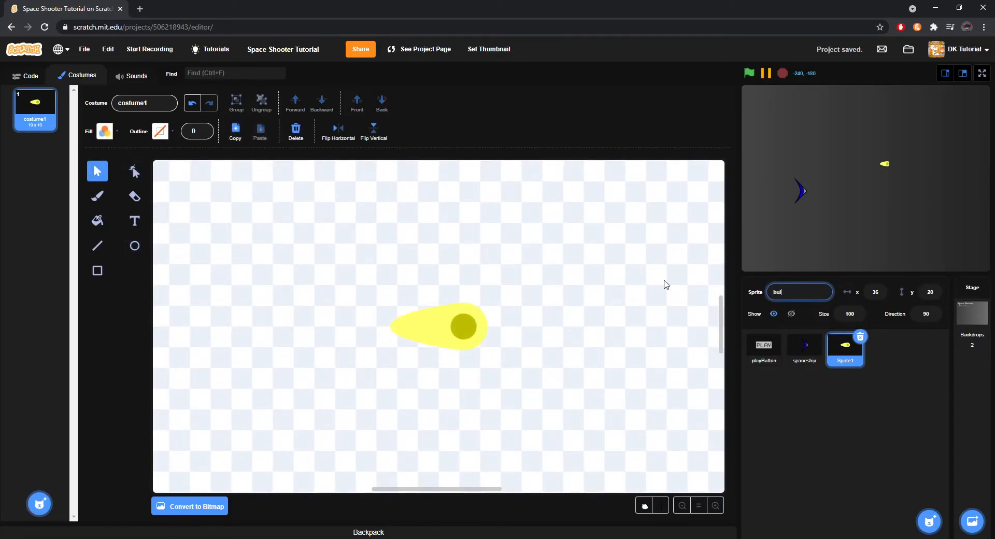
# Confirm 'bullet' as the yellow projectile sprite's name.
pyautogui.click(29, 75)
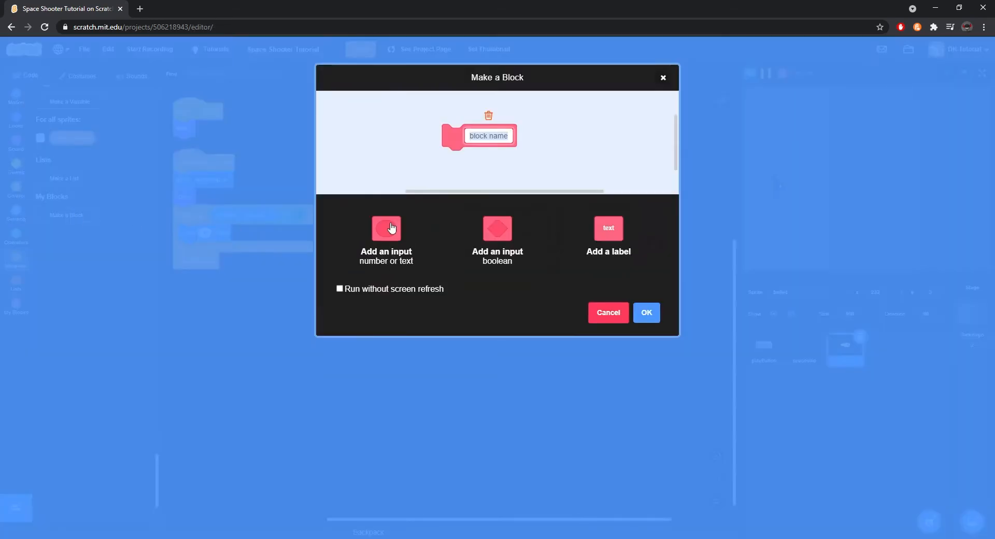
# Confirm the new 'Cooldown Timer' custom block in the Make a Block dialog.
pyautogui.click(646, 312)
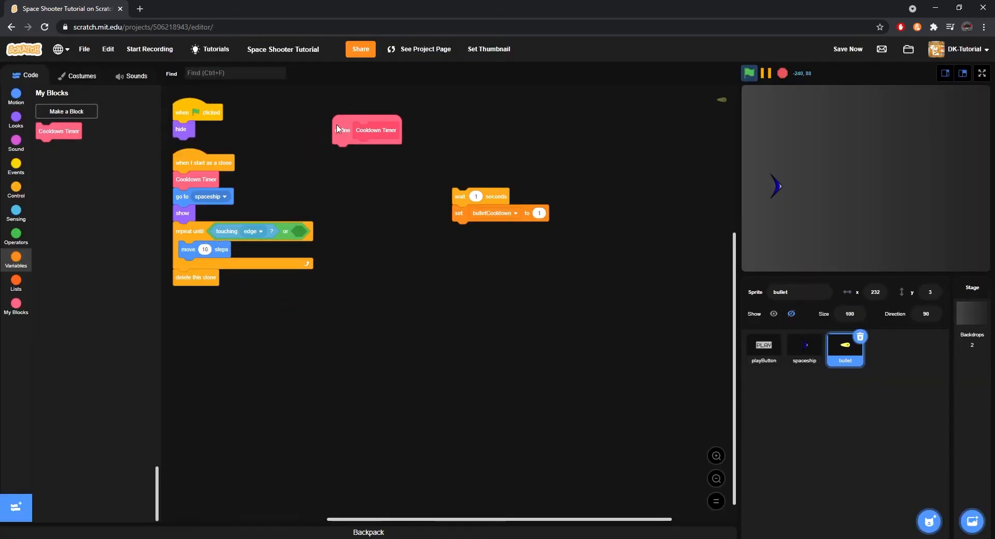